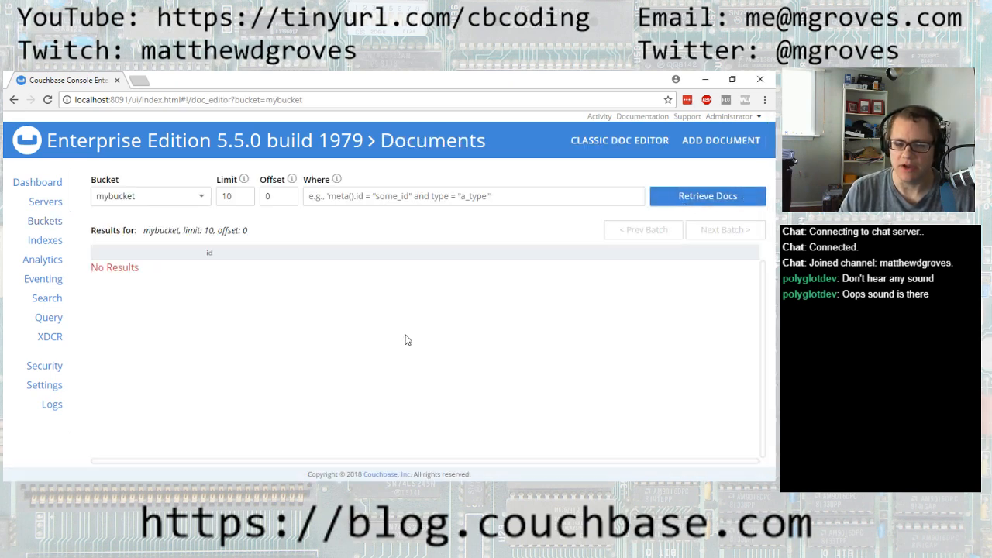
mouse_move(310, 337)
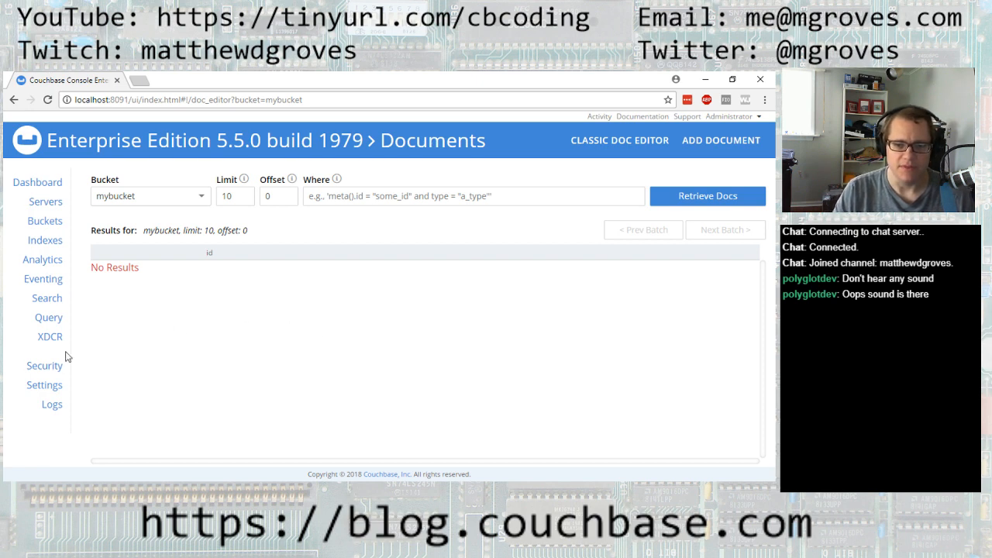
Step: View the Security page listing the cluster's single Admin user
left_click(44, 366)
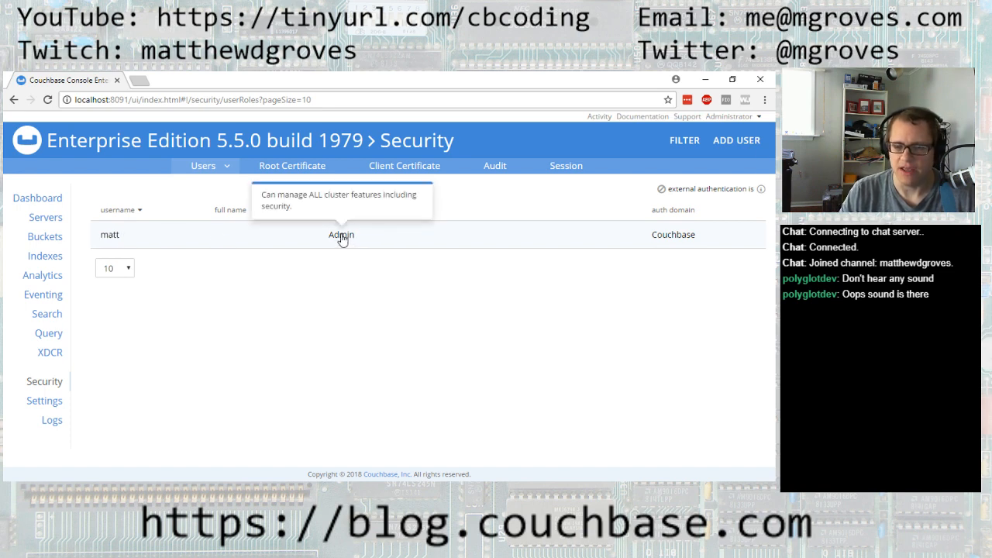
left_click(43, 220)
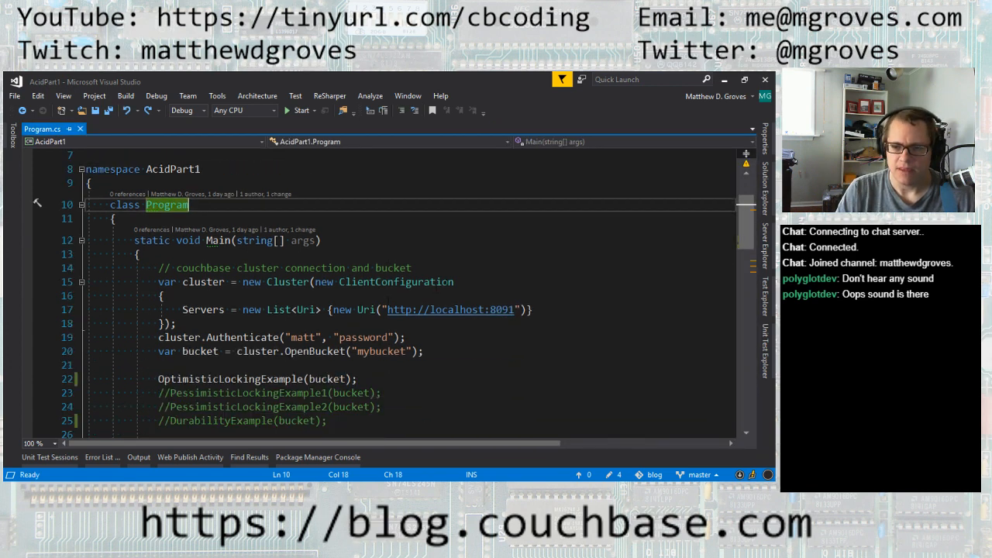
Step: Review Main's cluster connection, then jump to OptimisticLockingExample's definition
left_click_drag(163, 266, 162, 295)
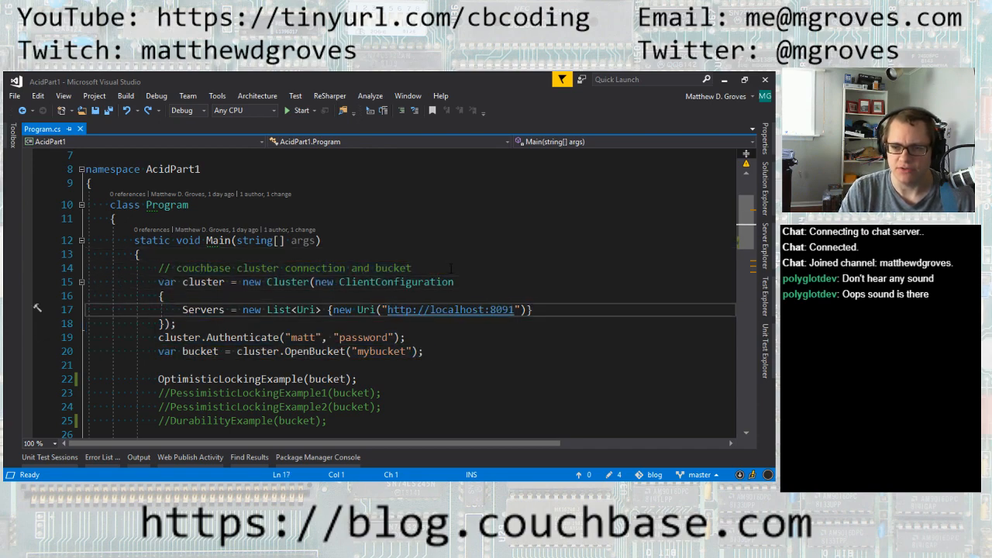
scroll("down", 3)
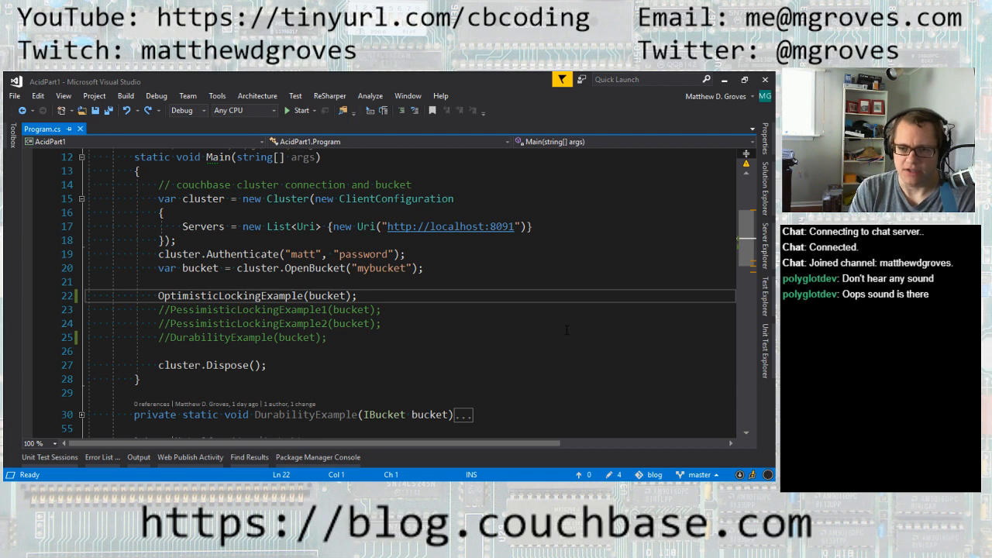
left_click(263, 324)
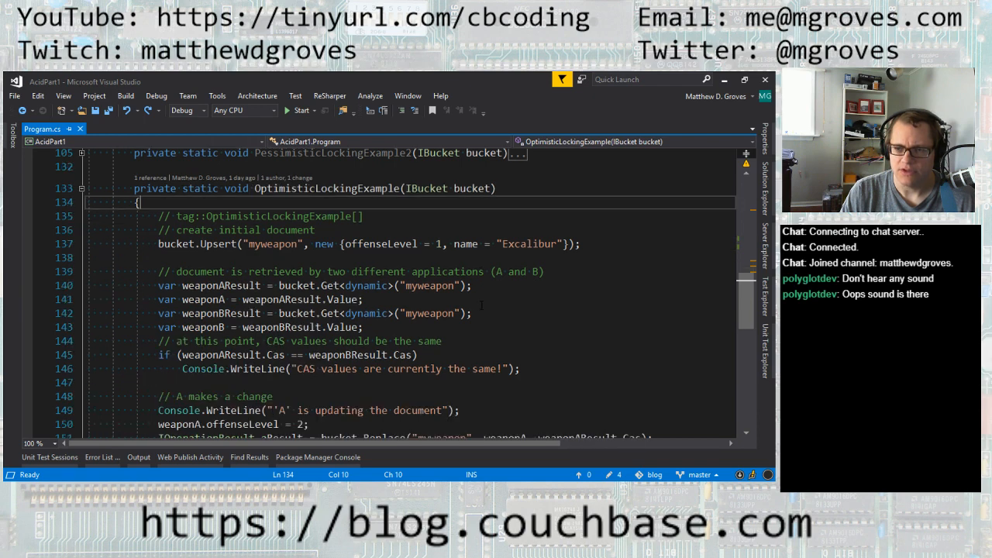
left_click(362, 216)
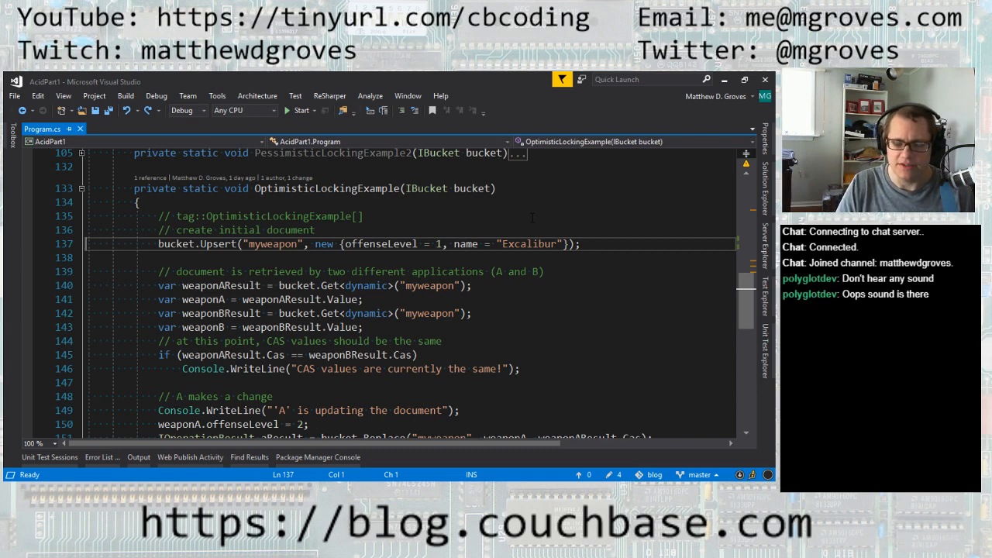
double_click(273, 243)
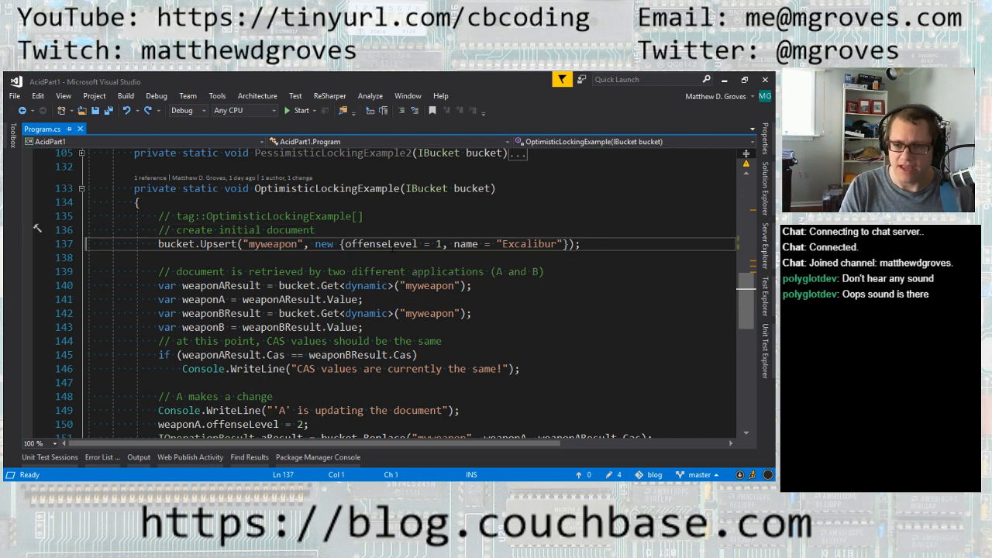
left_click_drag(316, 243, 386, 243)
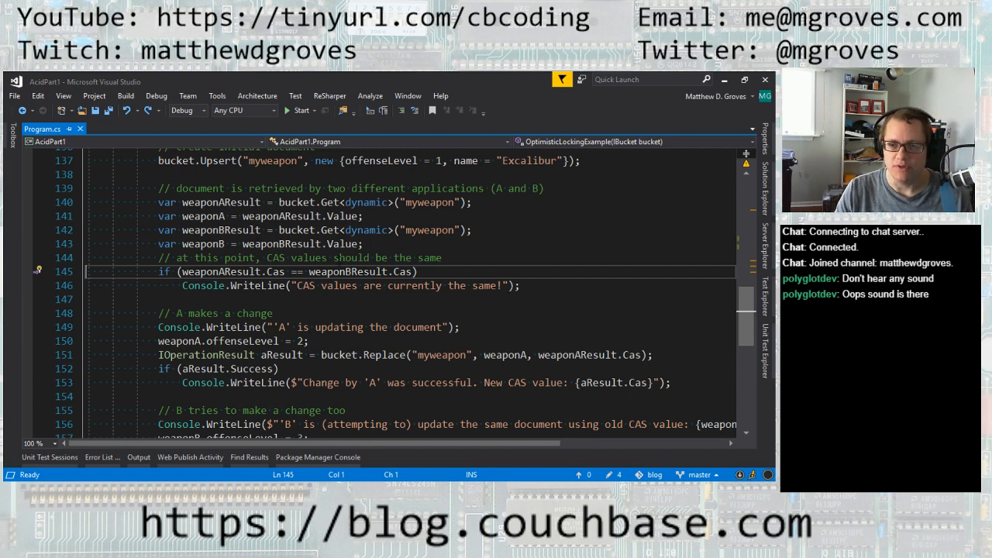
left_click(223, 202)
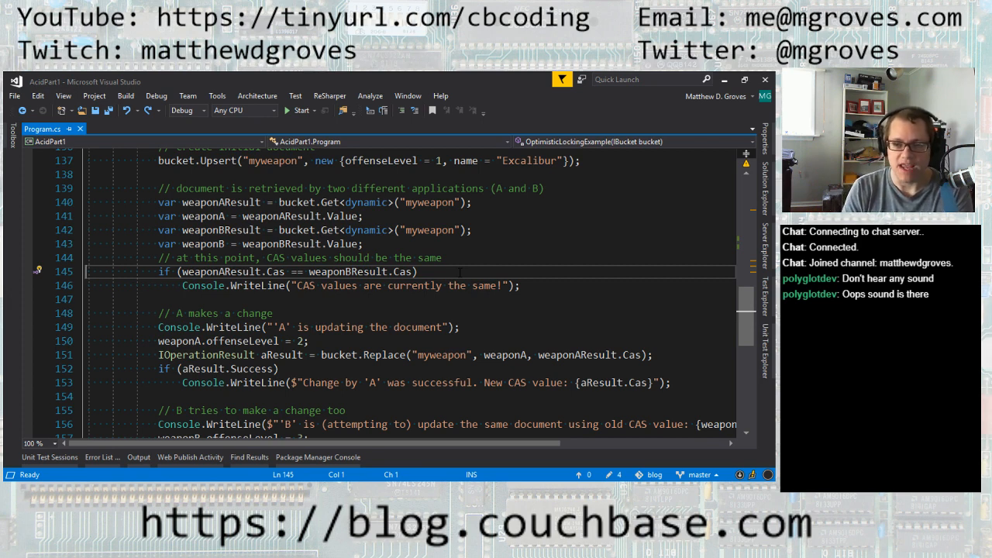
left_click_drag(163, 271, 519, 285)
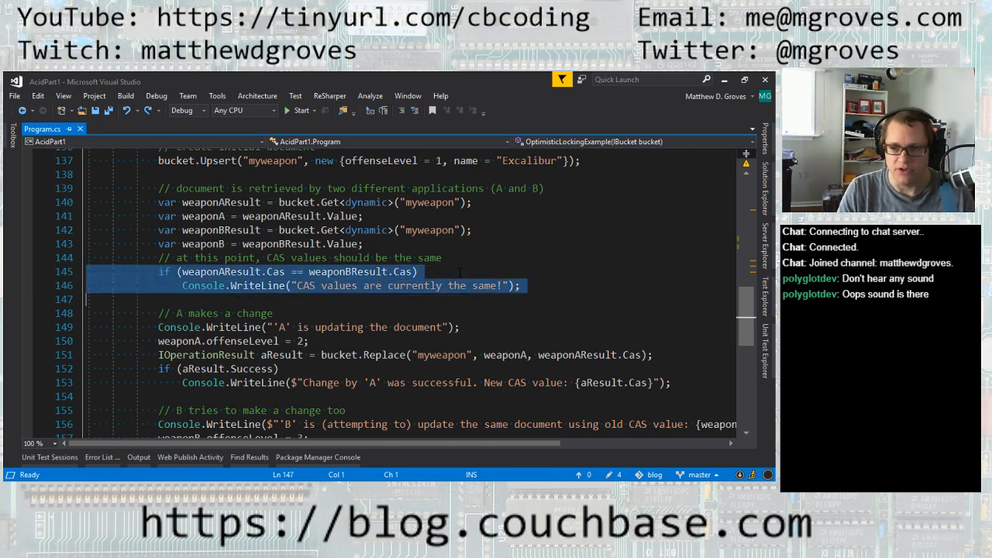
scroll("down", 3)
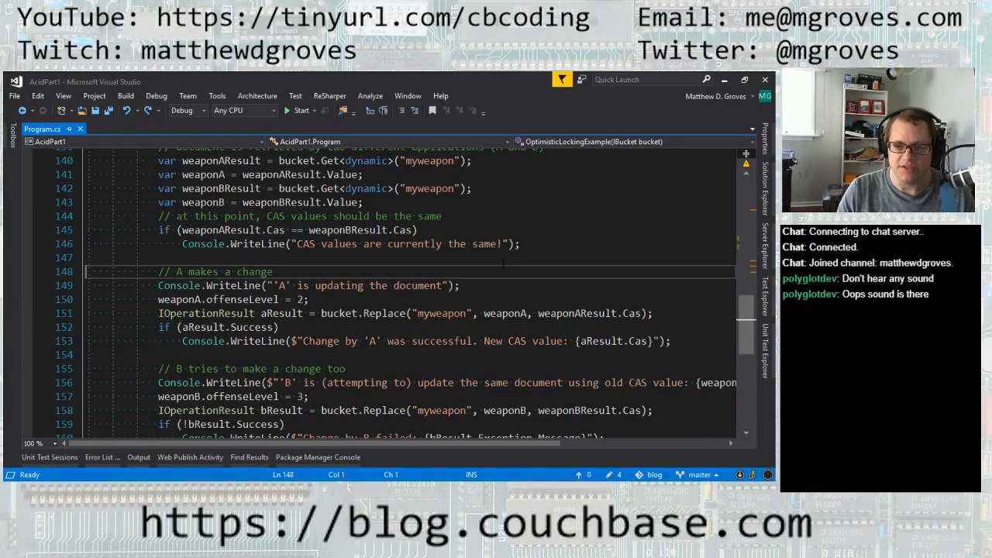
scroll("down", 3)
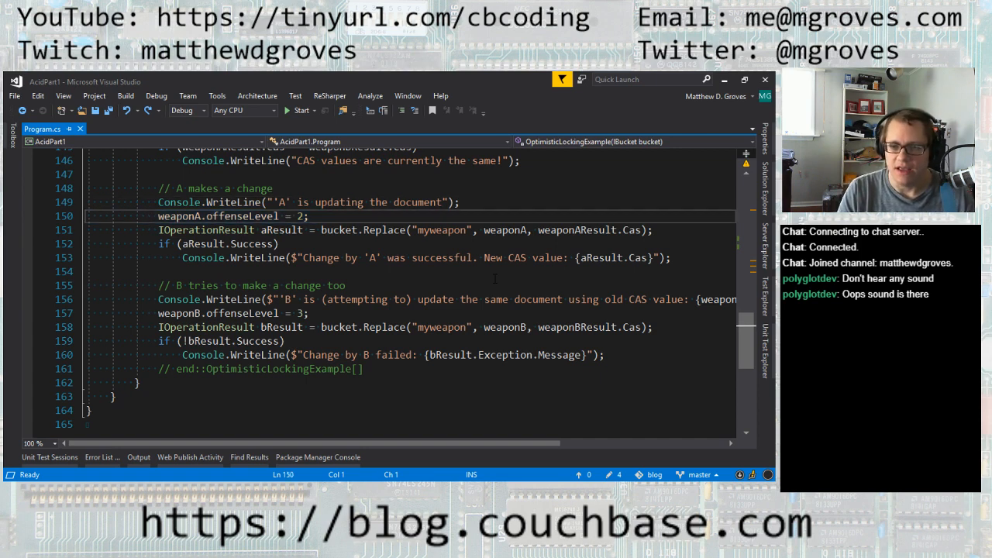
double_click(178, 216)
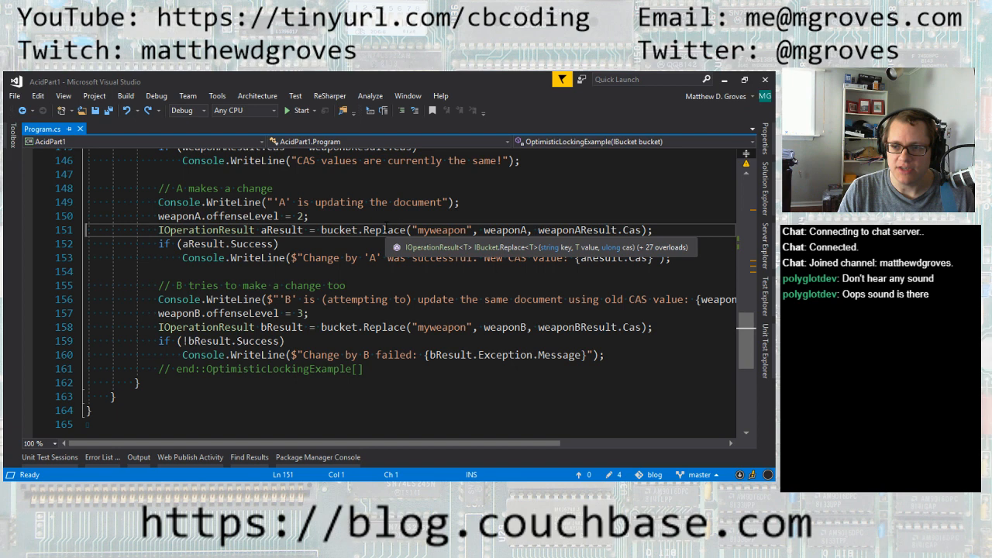
double_click(441, 229)
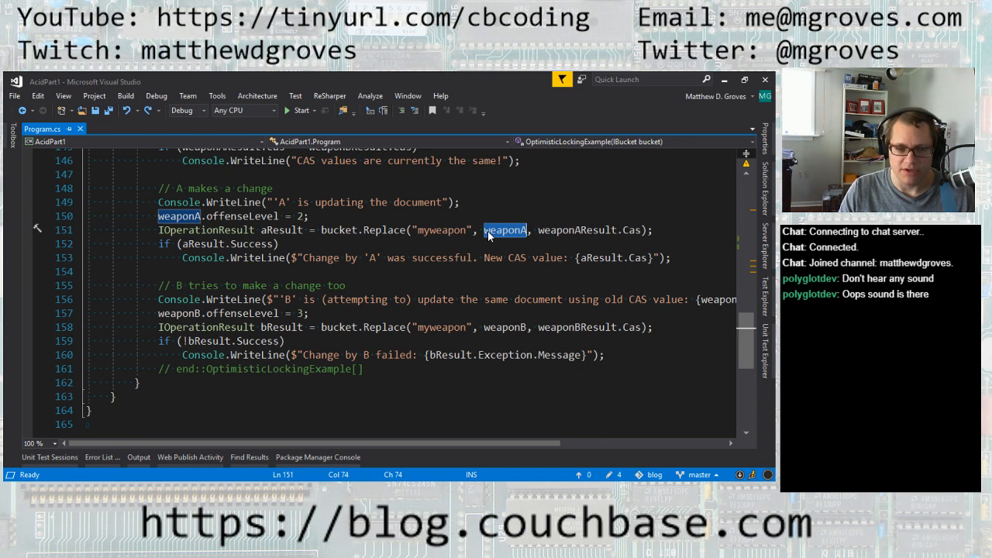
mouse_move(505, 229)
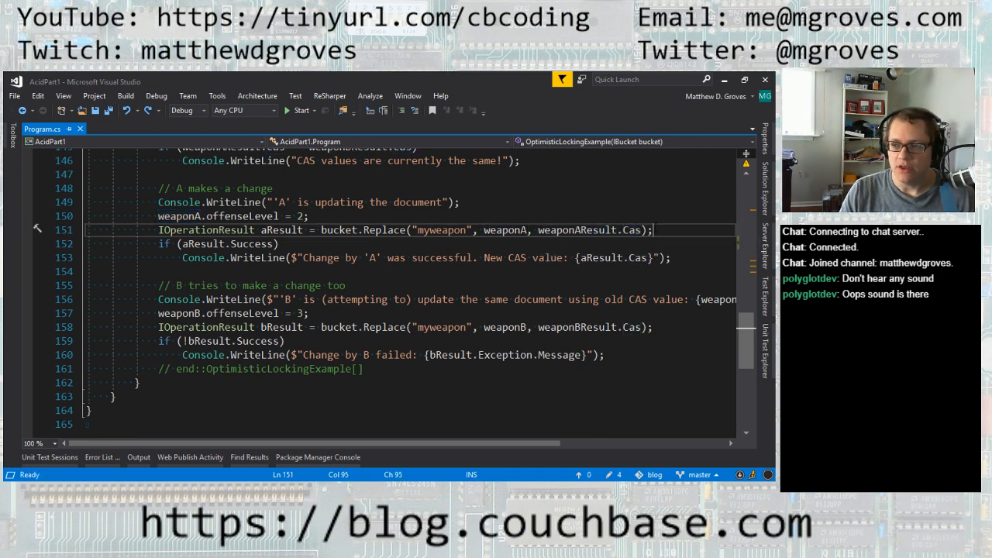
left_click(92, 230)
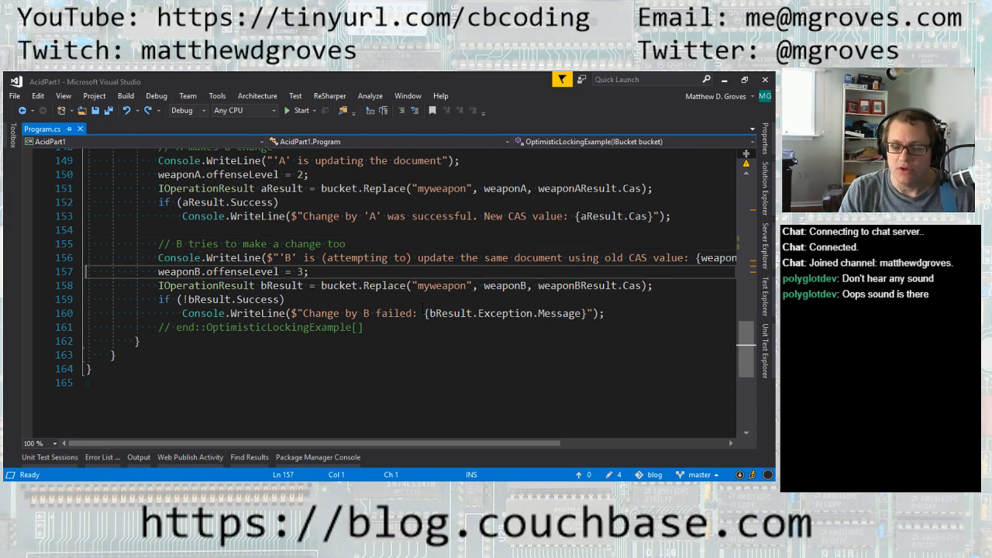
triple_click(233, 271)
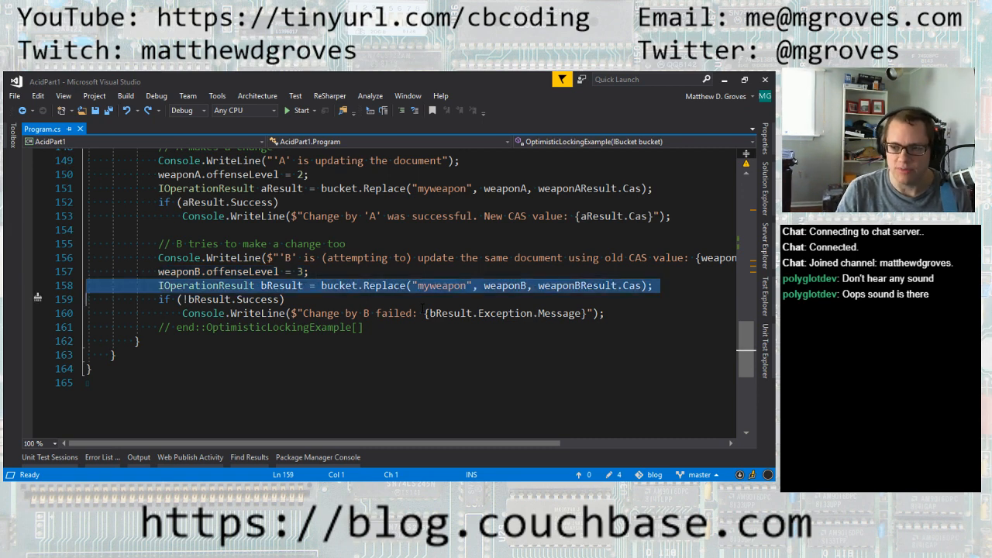
left_click(437, 285)
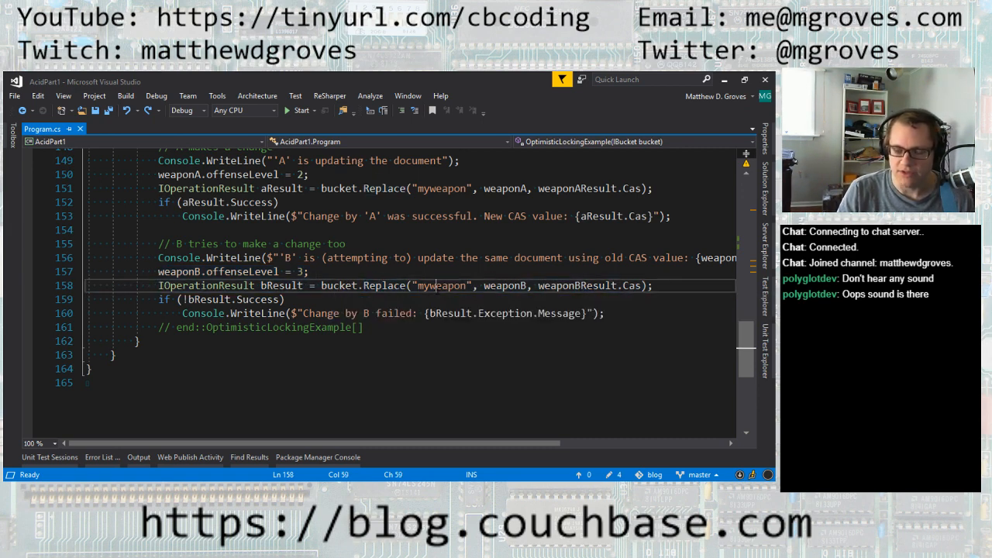
double_click(504, 285)
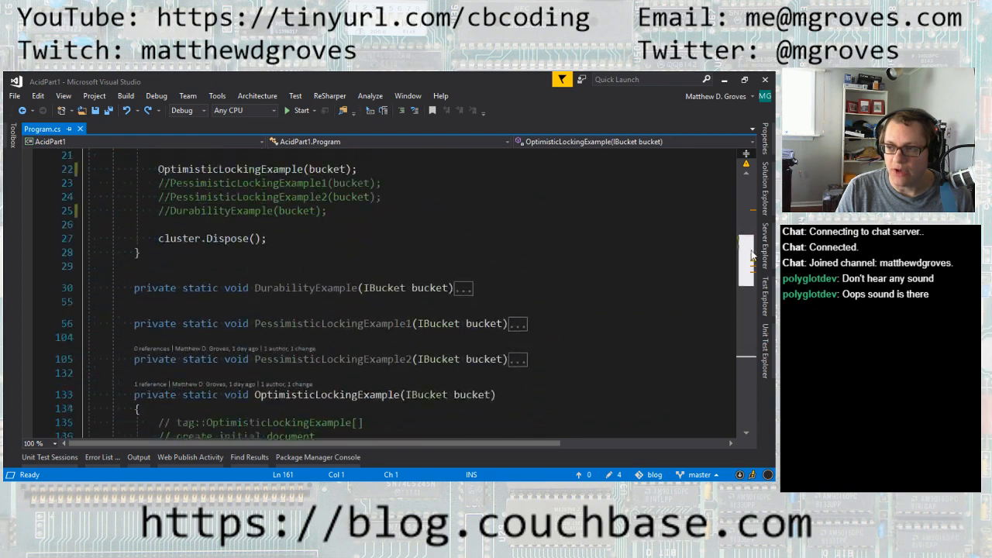
Step: Scroll down to PessimisticLockingExample1's upsert of 'myshield' and GetAndLock for 30 seconds
scroll("down", 3)
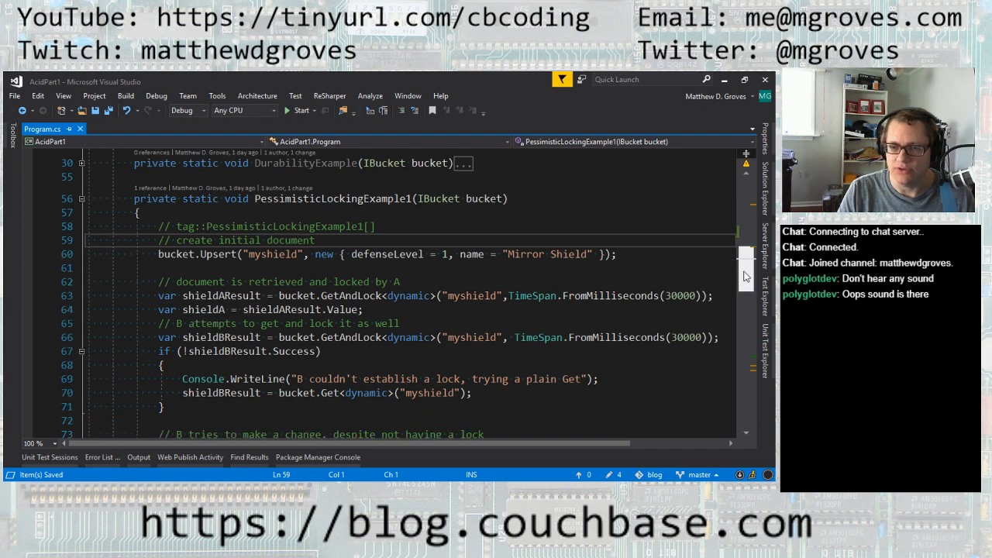
Step: Make Main call only OptimisticLockingExample and move down to its Upsert breakpoint
left_click(81, 239)
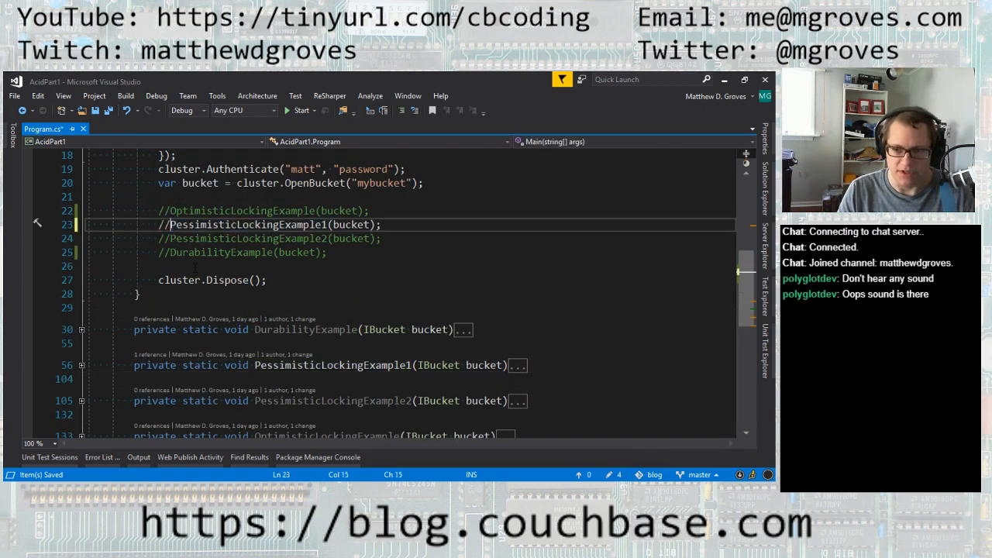
scroll("down", 3)
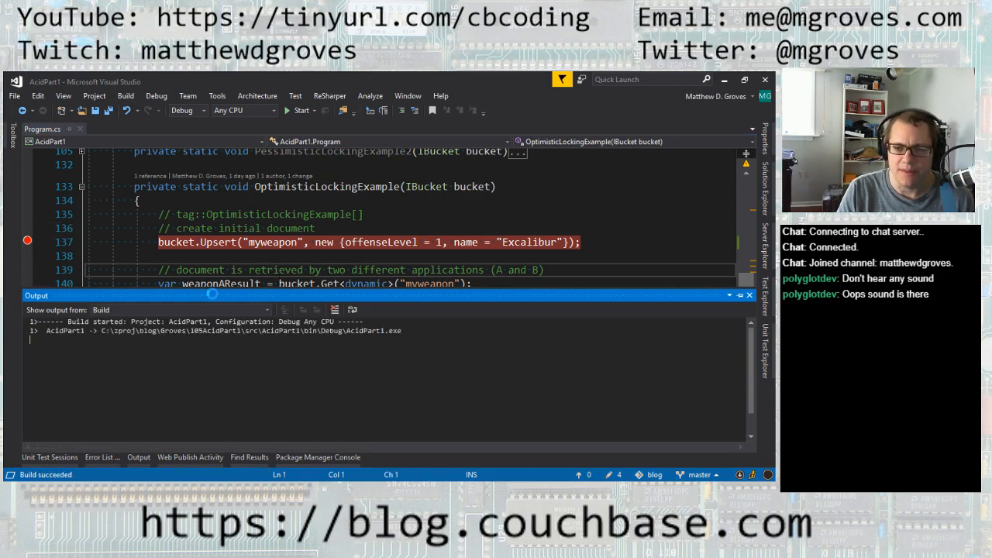
Step: Start the app under the debugger so it stops at the Upsert breakpoint
left_click(301, 110)
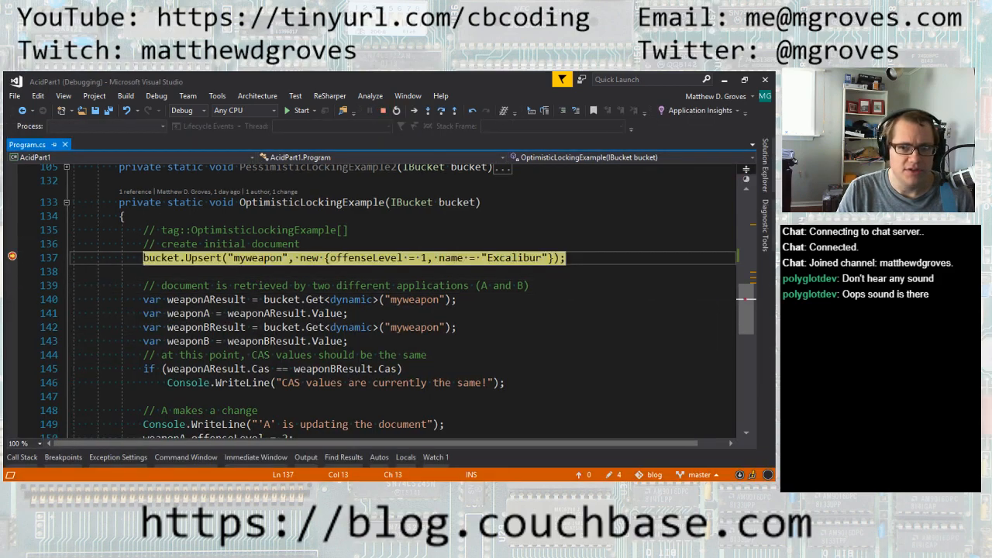
left_click(301, 110)
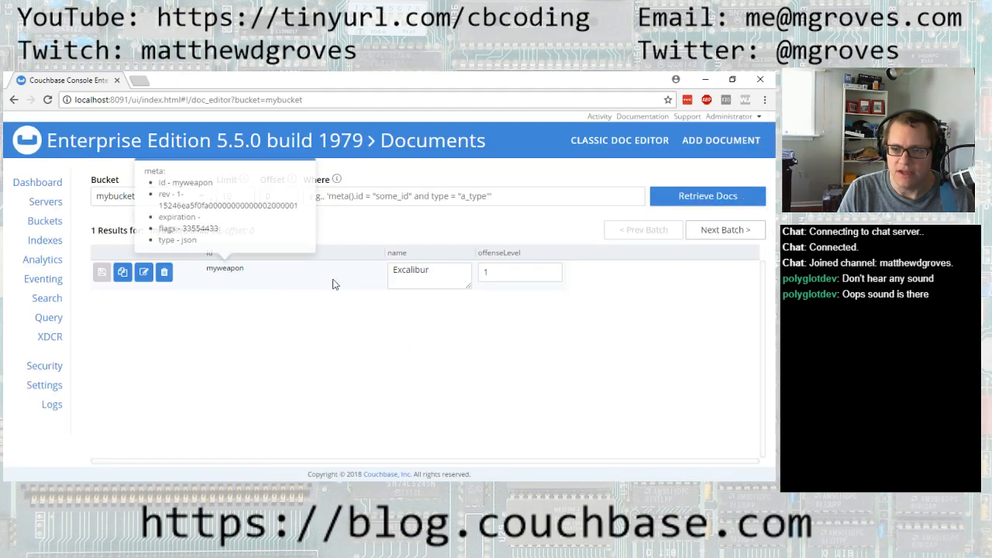
Step: View the 'myweapon' document (Excalibur, offenseLevel 1) in mybucket's Documents page
double_click(410, 270)
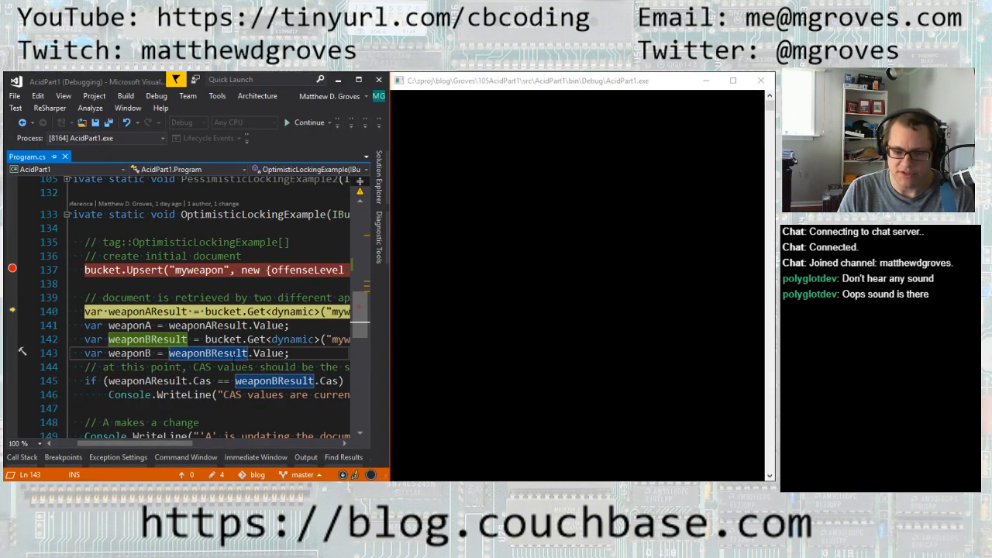
Step: Step over both Gets until A's Replace, with the console reporting matching CAS values
key("F10")
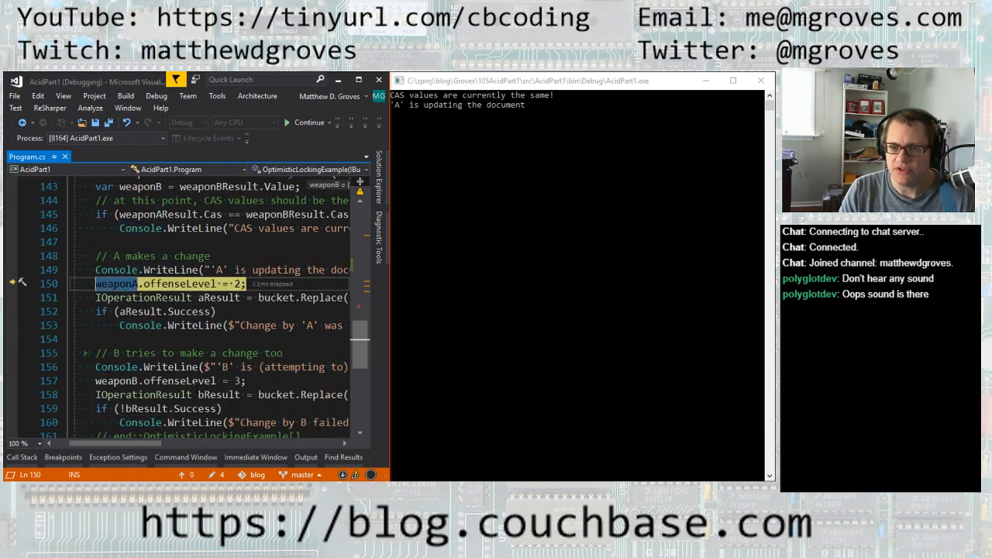
key("F10")
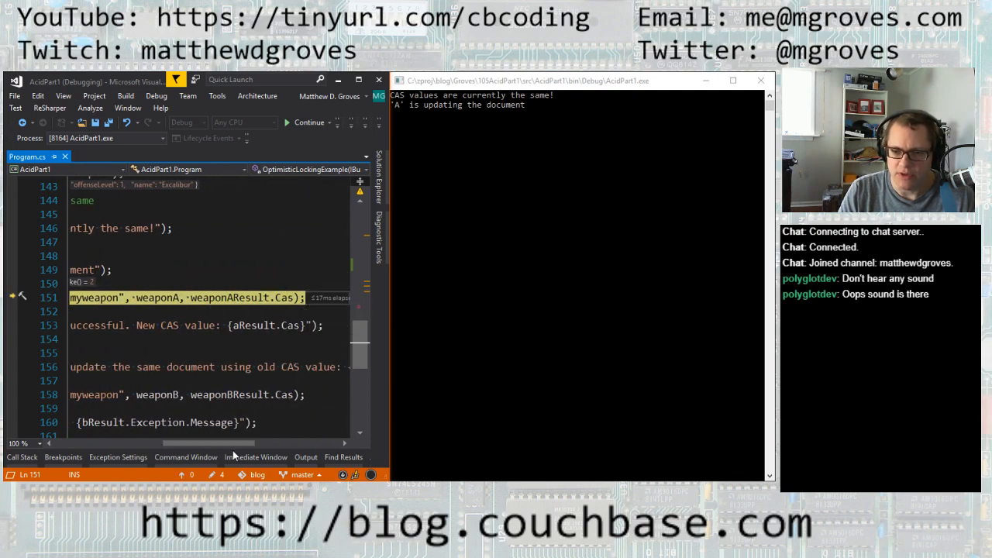
scroll("right", 3)
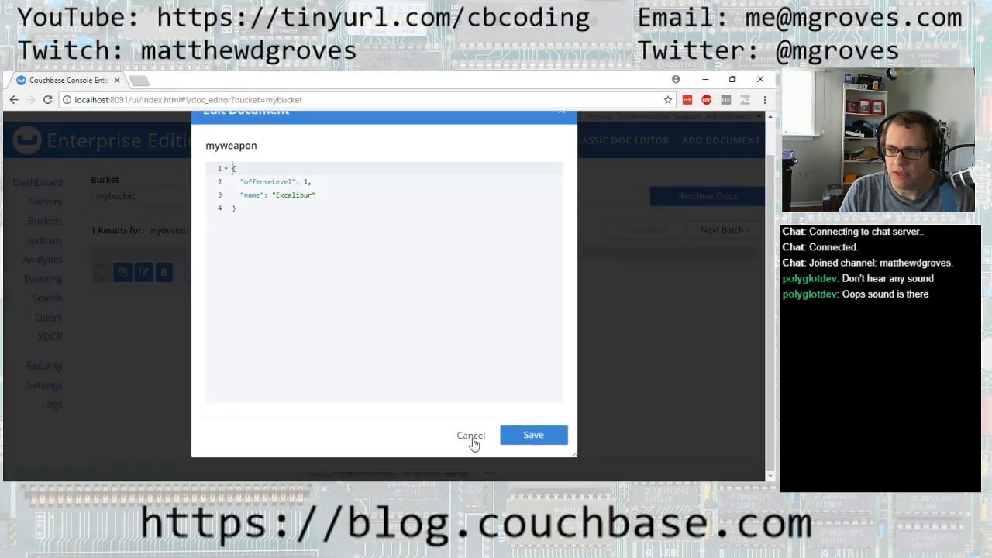
Step: Check in other document editors that 'myweapon' still shows offenseLevel 1, then return to the debugger
left_click(471, 434)
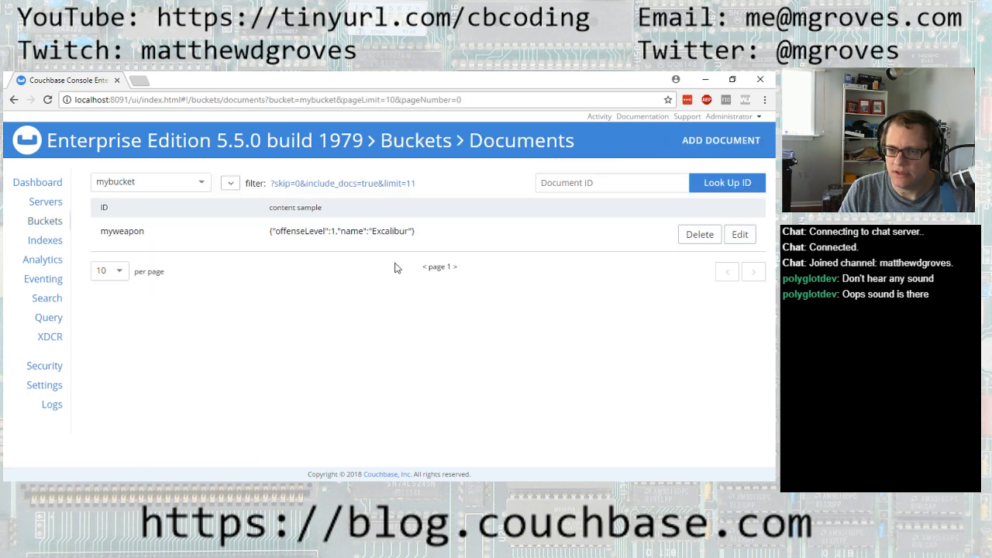
left_click(739, 234)
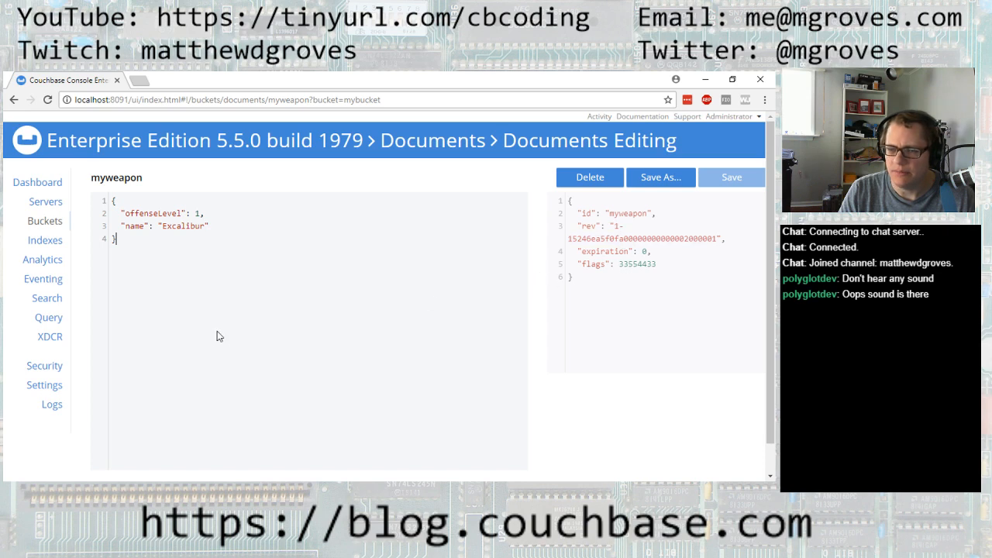
left_click(14, 99)
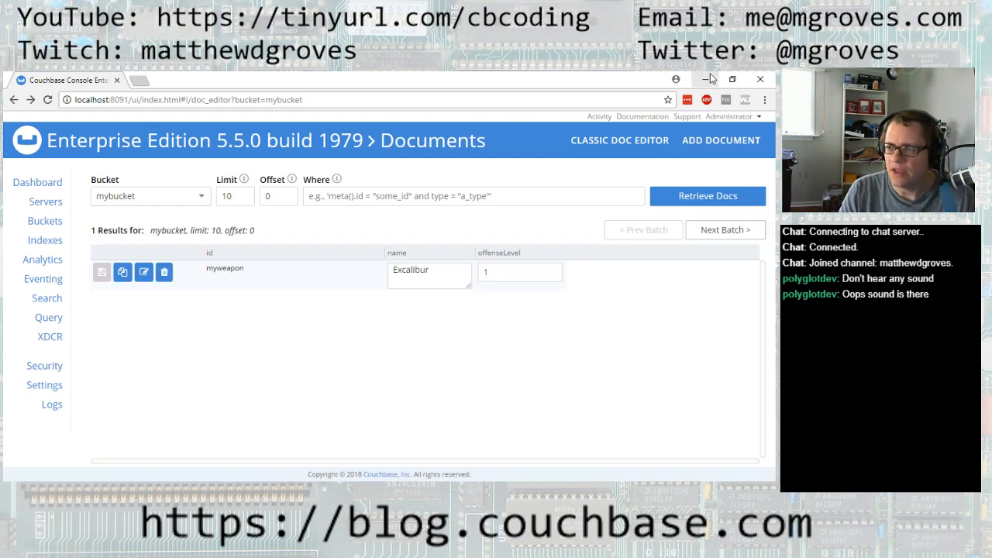
left_click(707, 79)
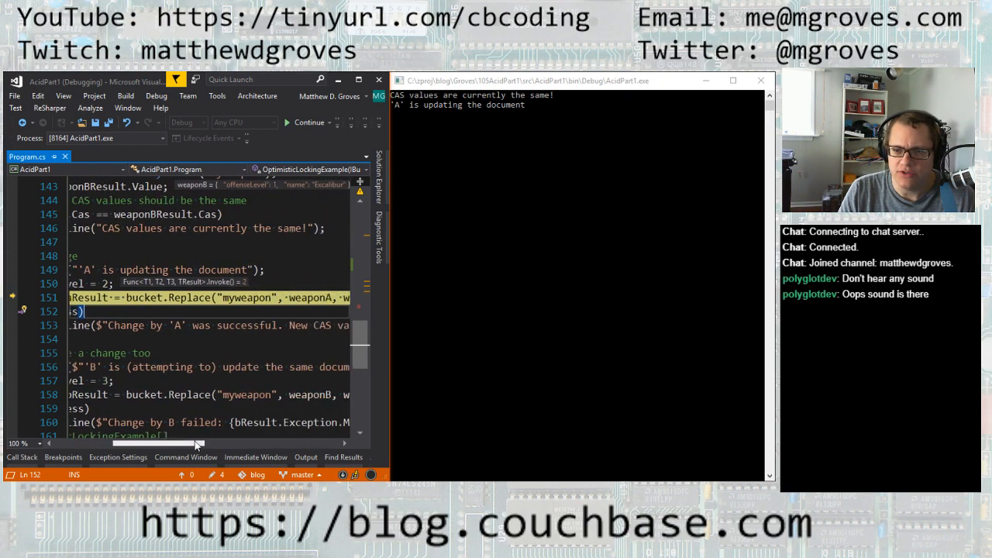
Step: Step past A's Replace so the console reports success with a new CAS value
scroll("left", 3)
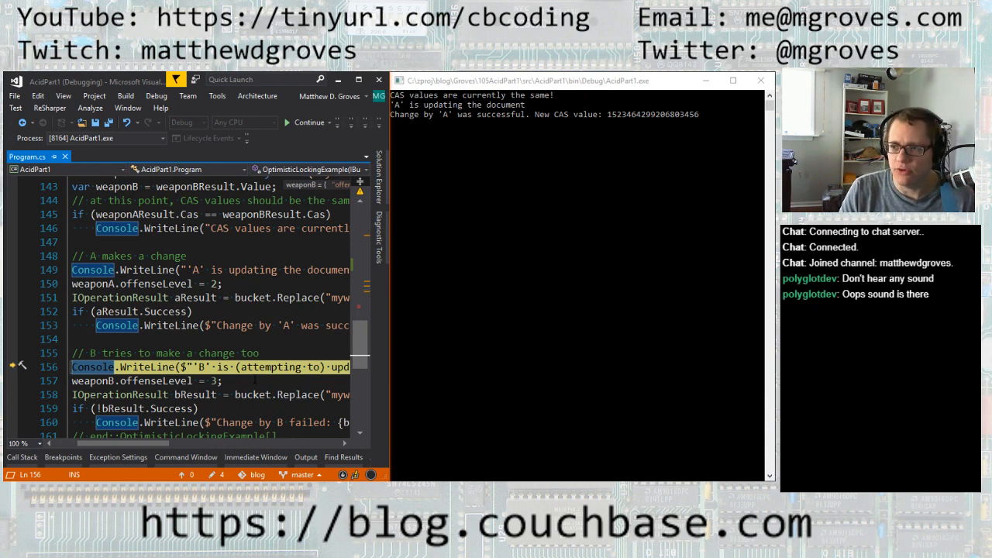
scroll("down", 3)
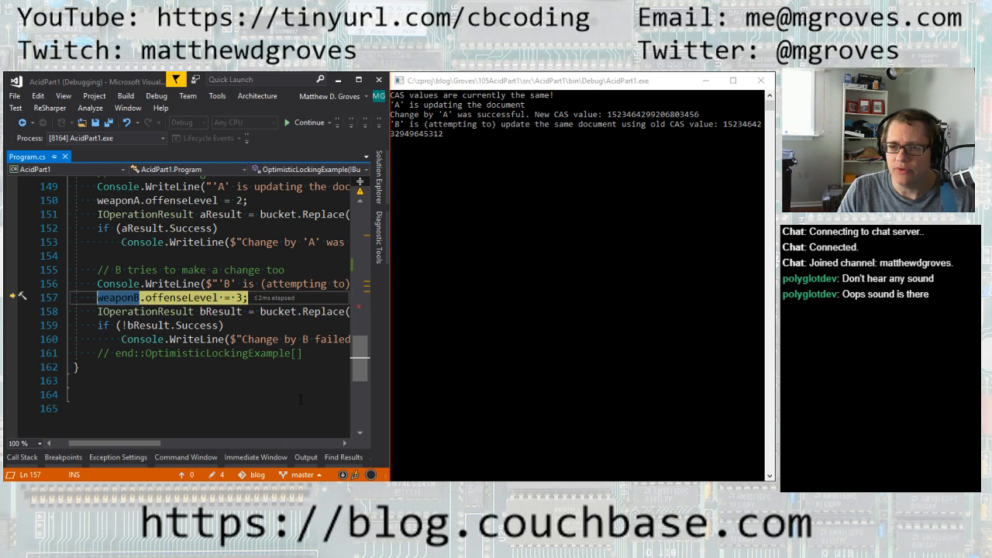
mouse_move(540, 284)
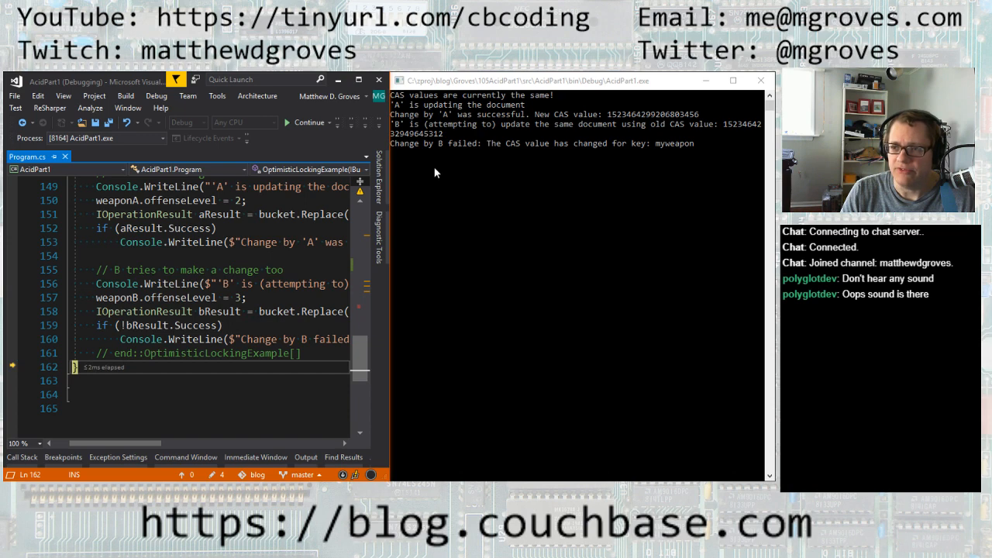
mouse_move(626, 161)
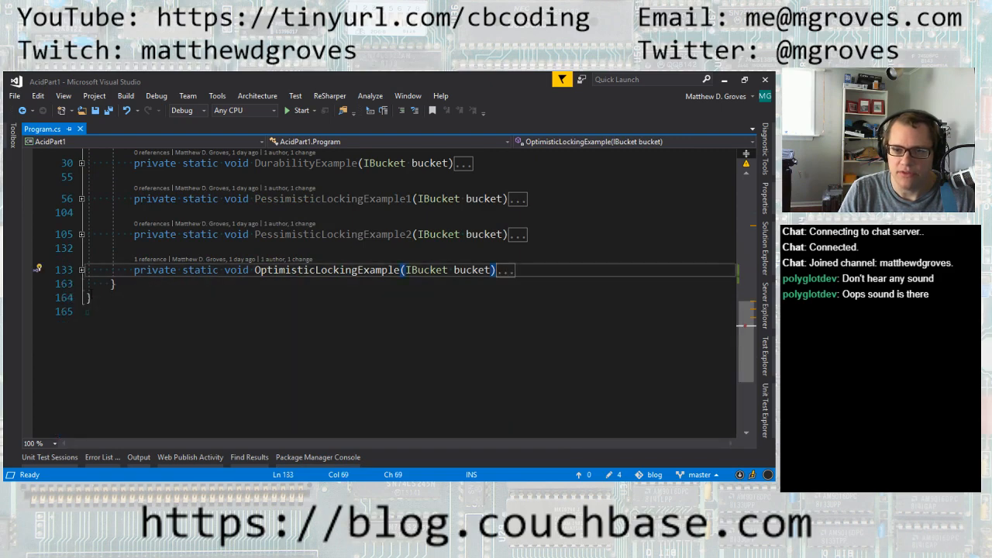
Step: Expand OptimisticLockingExample and scroll back up to Main after debugging ends
left_click(515, 269)
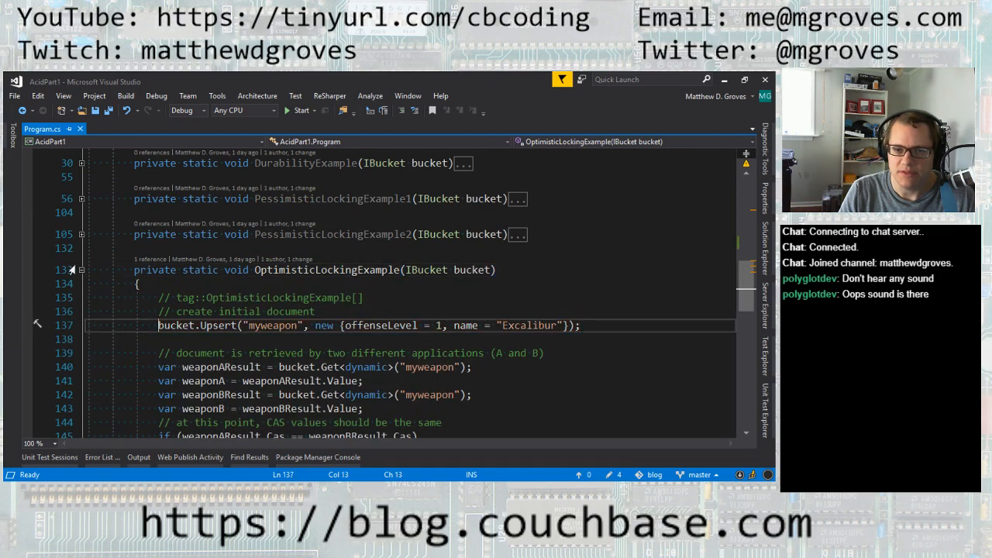
scroll("up", 3)
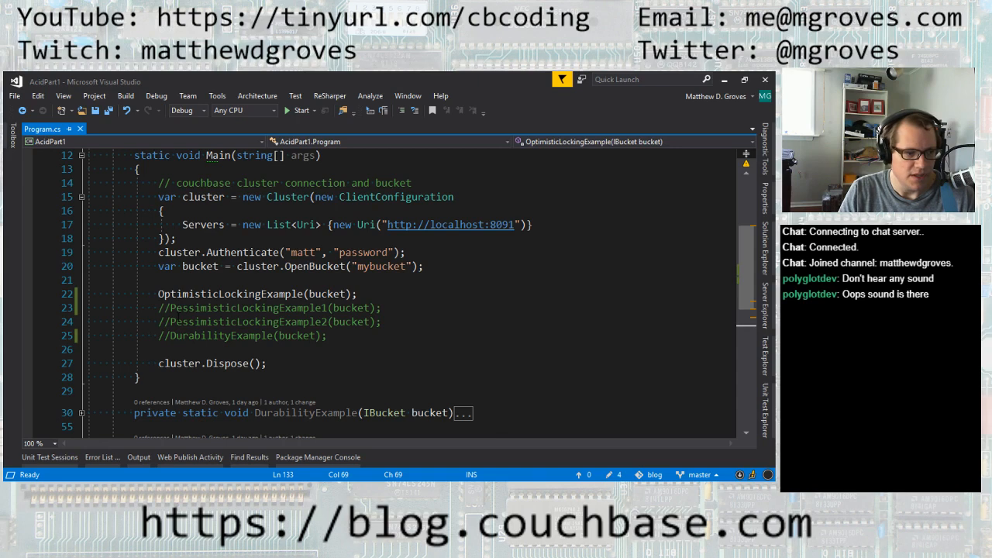